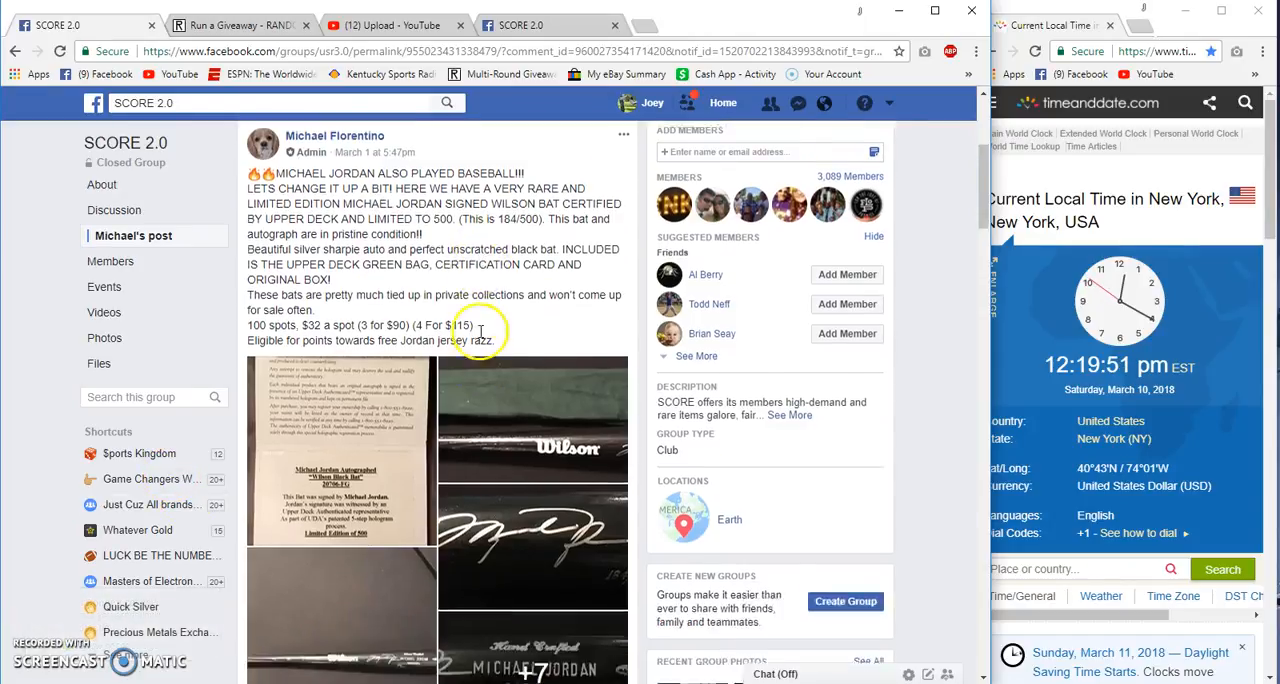
Review the earlier comments and 100-spot list, then post 'LIVE' under the Jordan bat raffle post
scroll(down, 3)
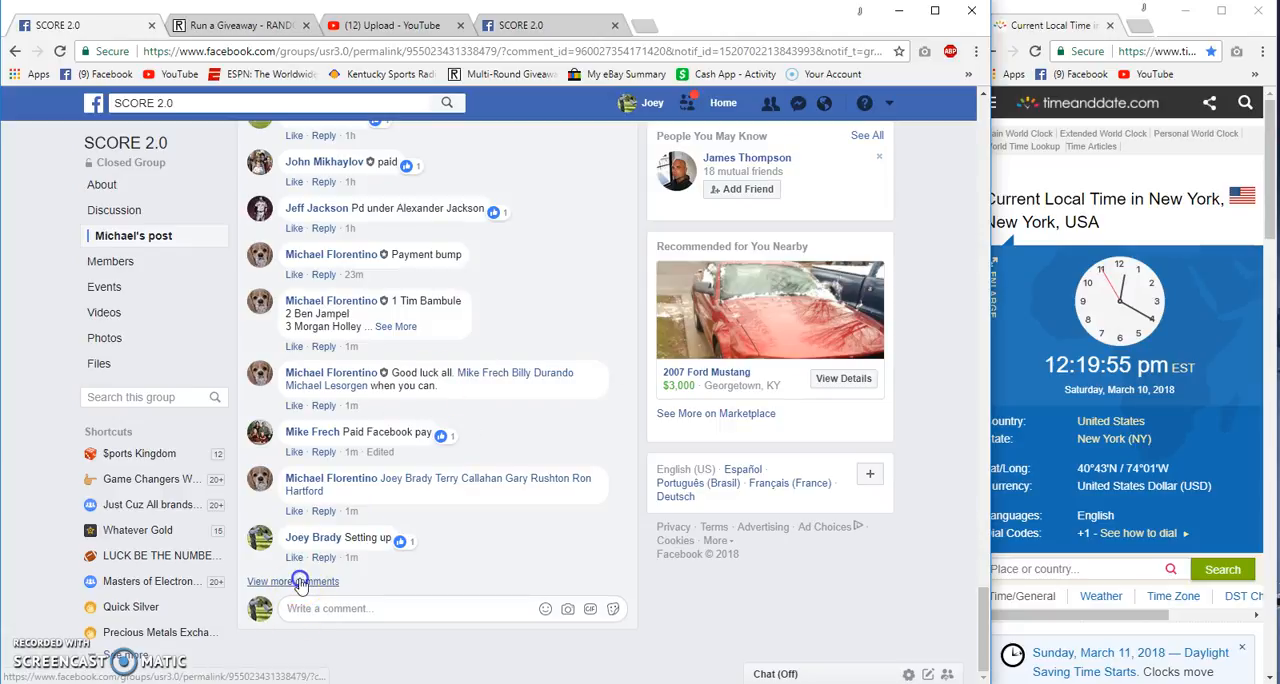
click(290, 582)
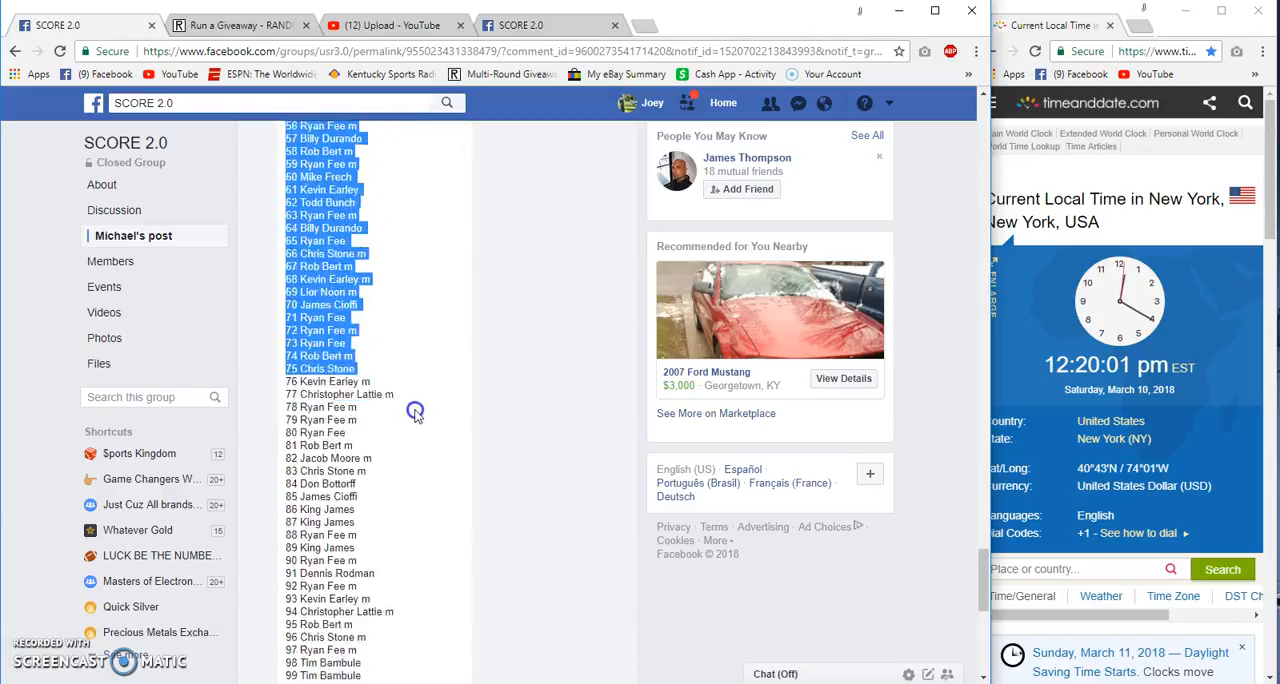
scroll(down, 3)
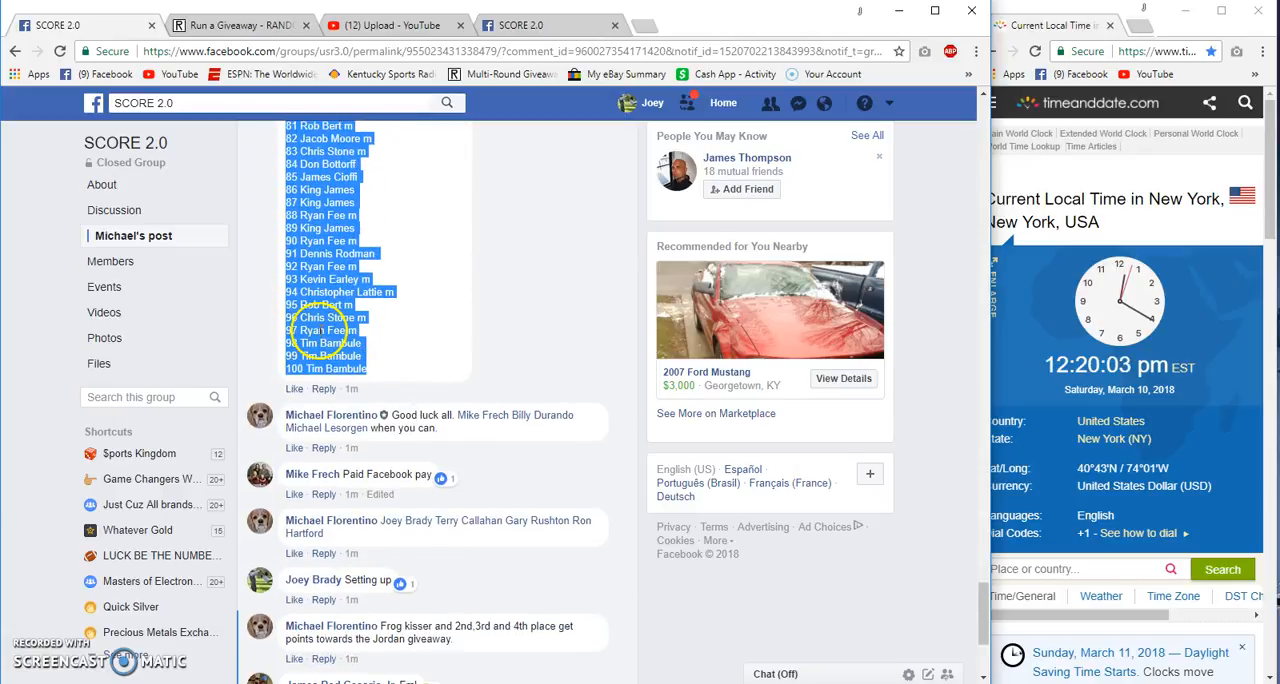
scroll(down, 3)
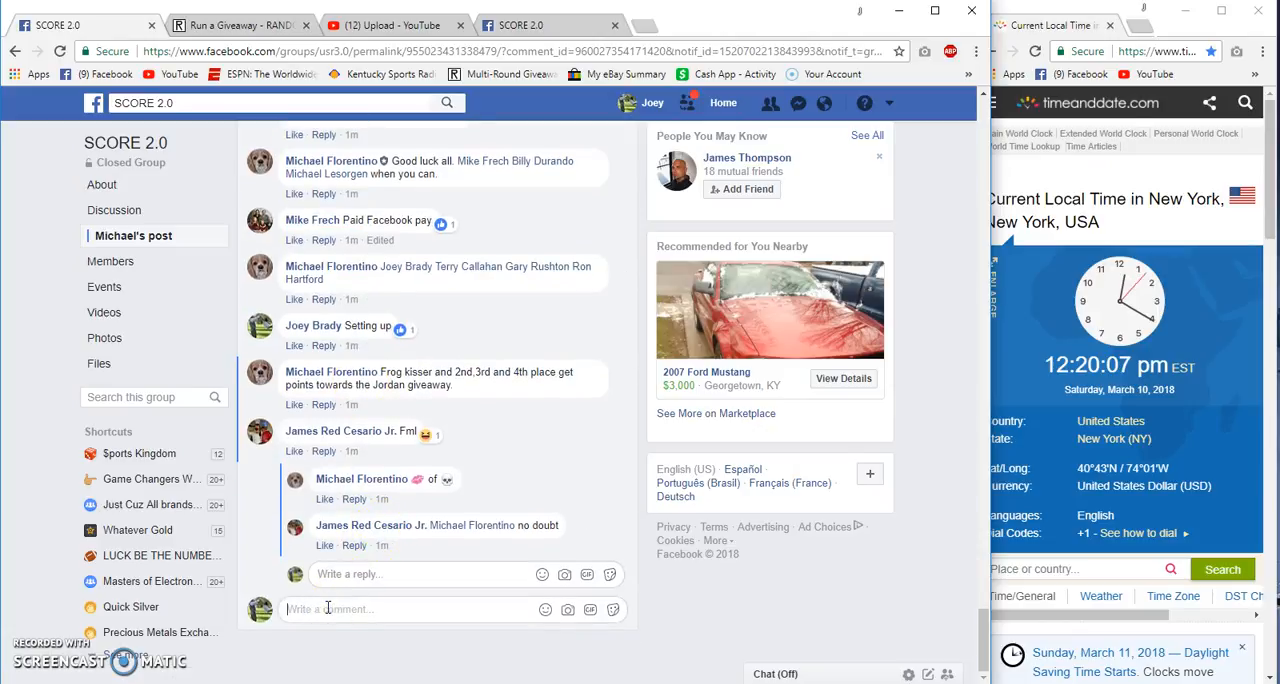
text(LIE)
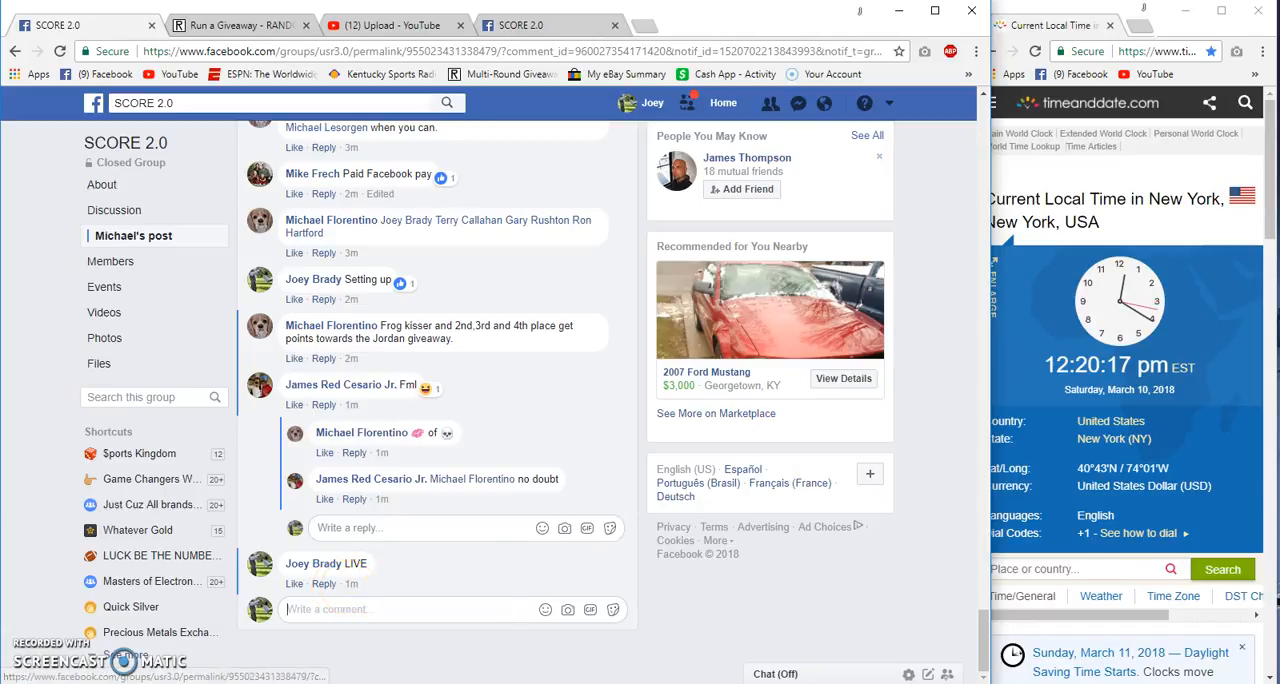
Roll 1d6 to set 6 Total Rounds and begin the Jordan Bat giveaway, confirming the dialog
click(224, 24)
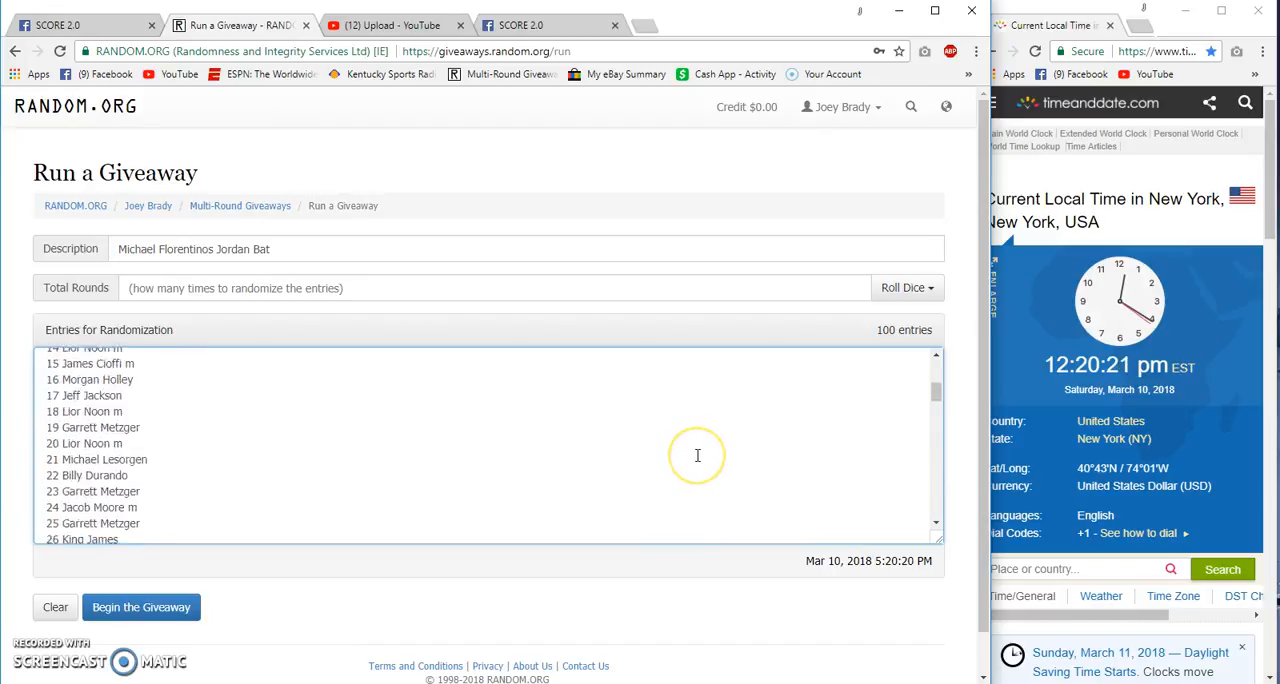
click(906, 288)
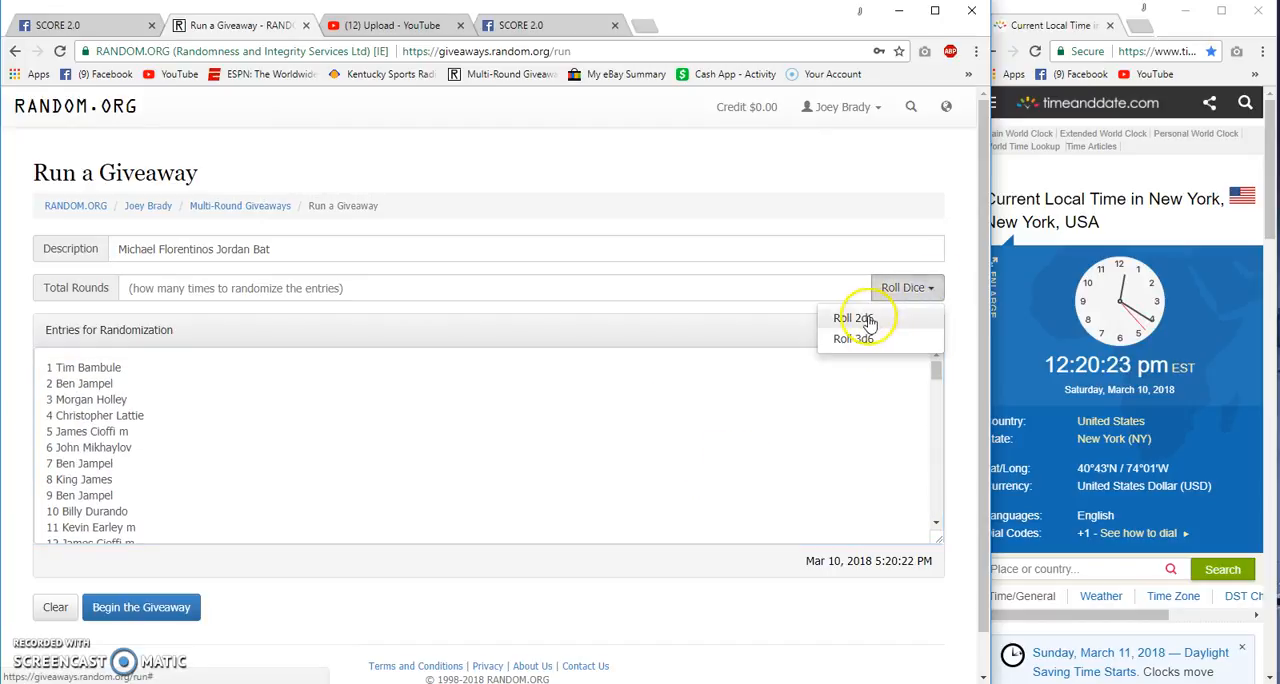
click(852, 318)
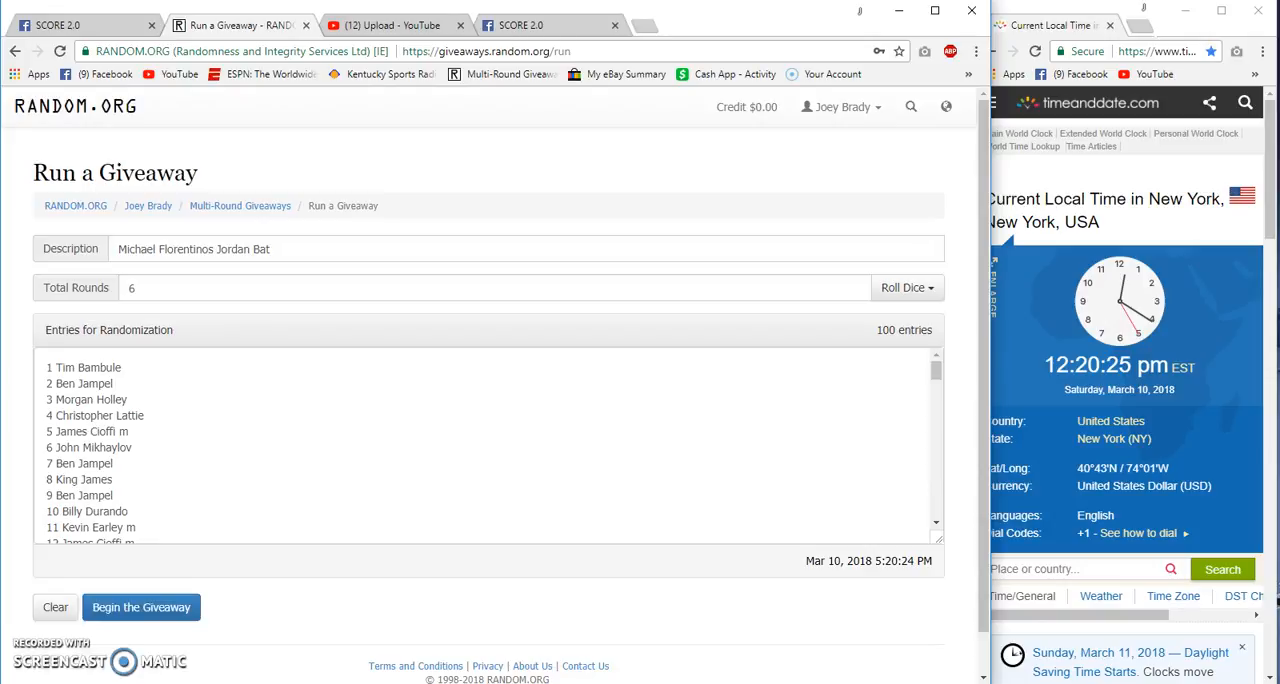
click(140, 608)
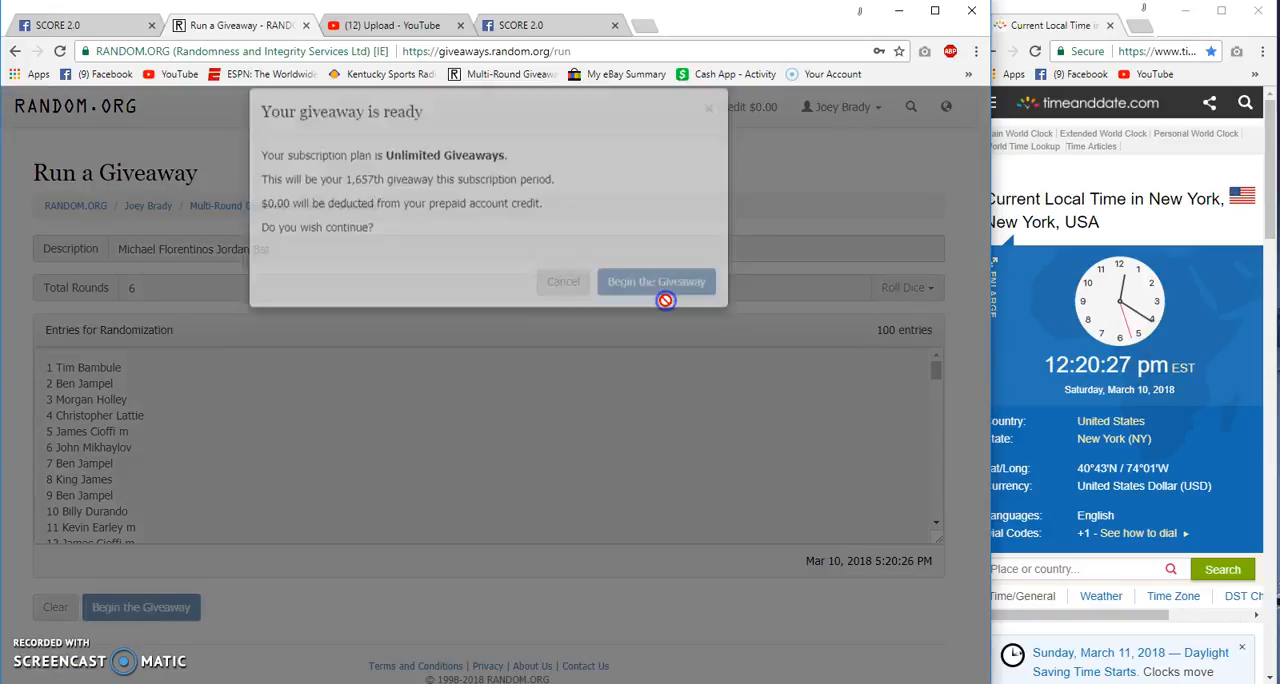
click(656, 280)
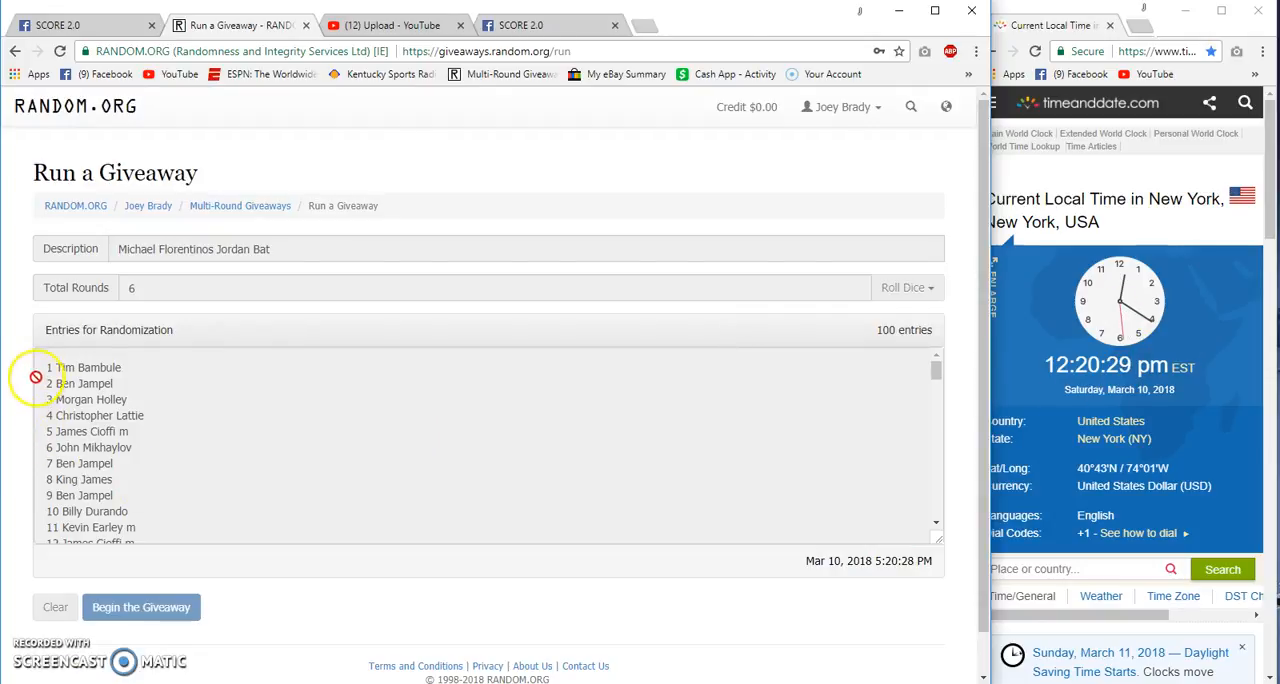
click(140, 608)
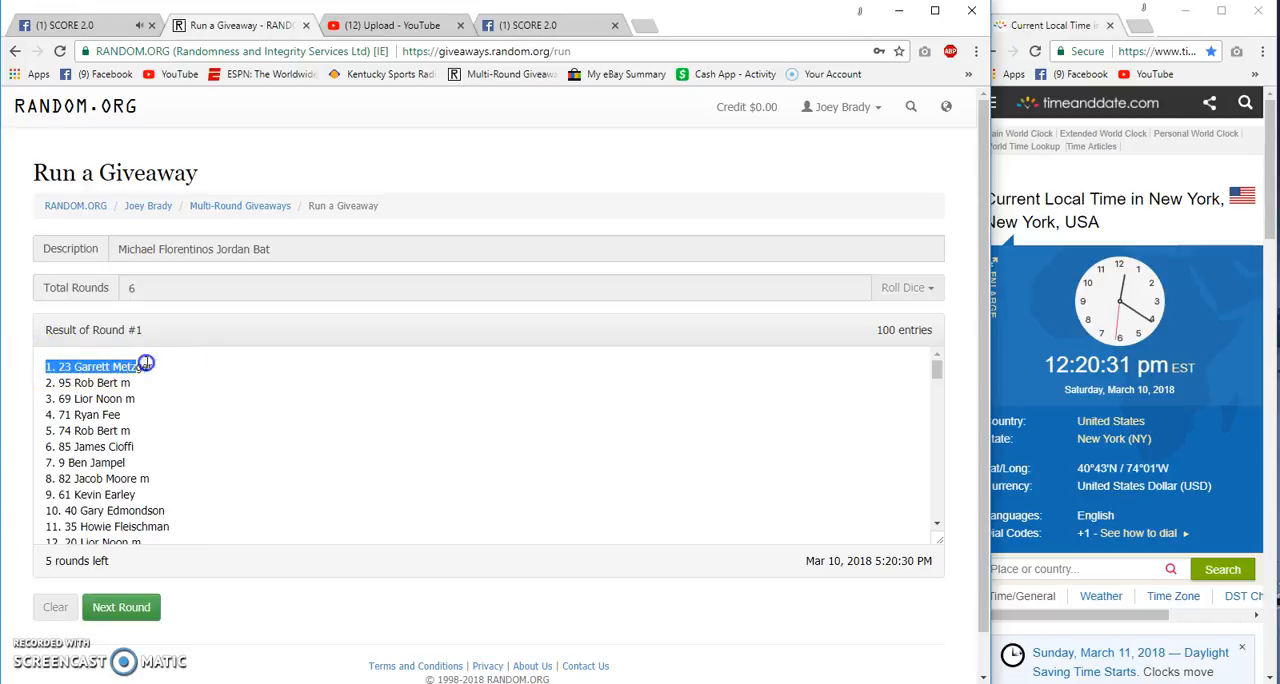
Advance through rounds 2 to 5 with Next Round until only the Final Round remains
scroll(down, 3)
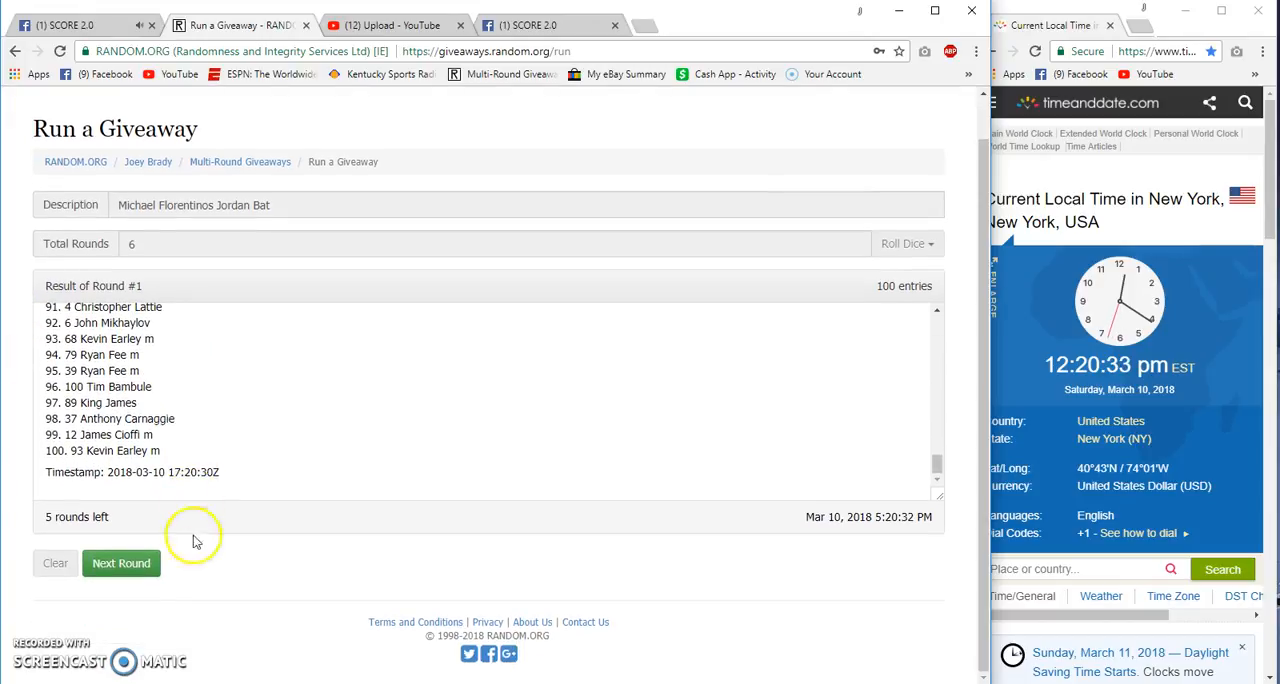
click(120, 564)
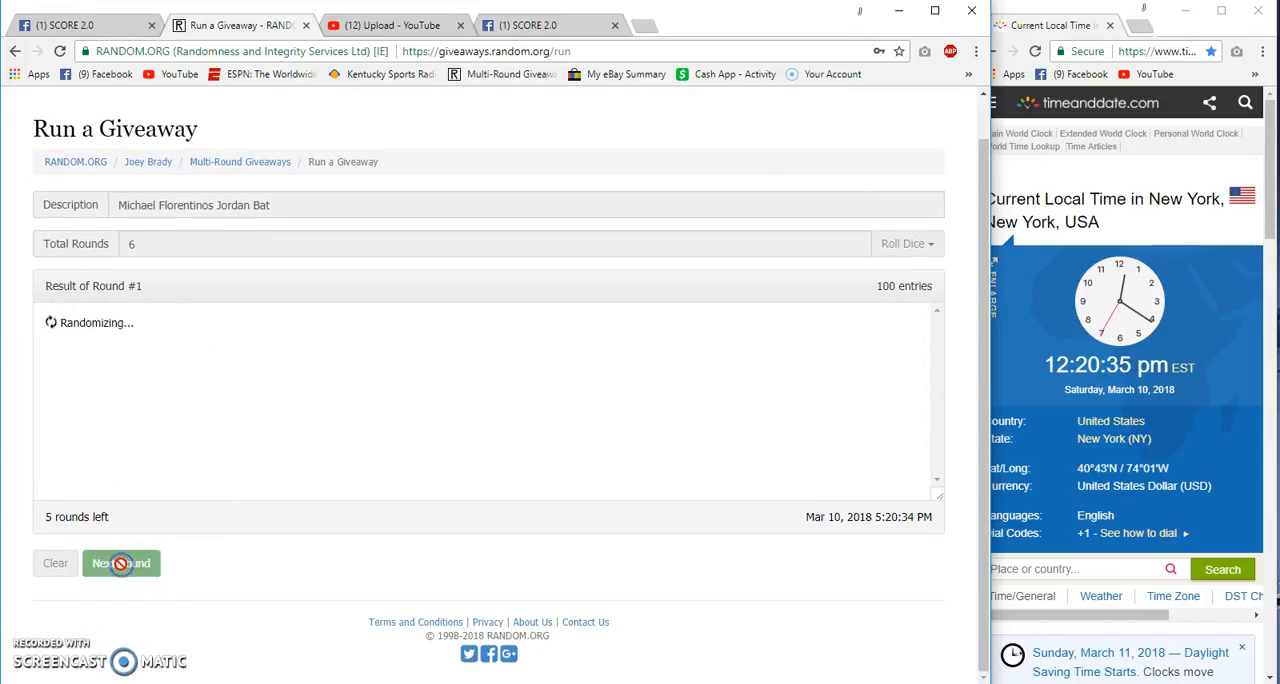
click(120, 564)
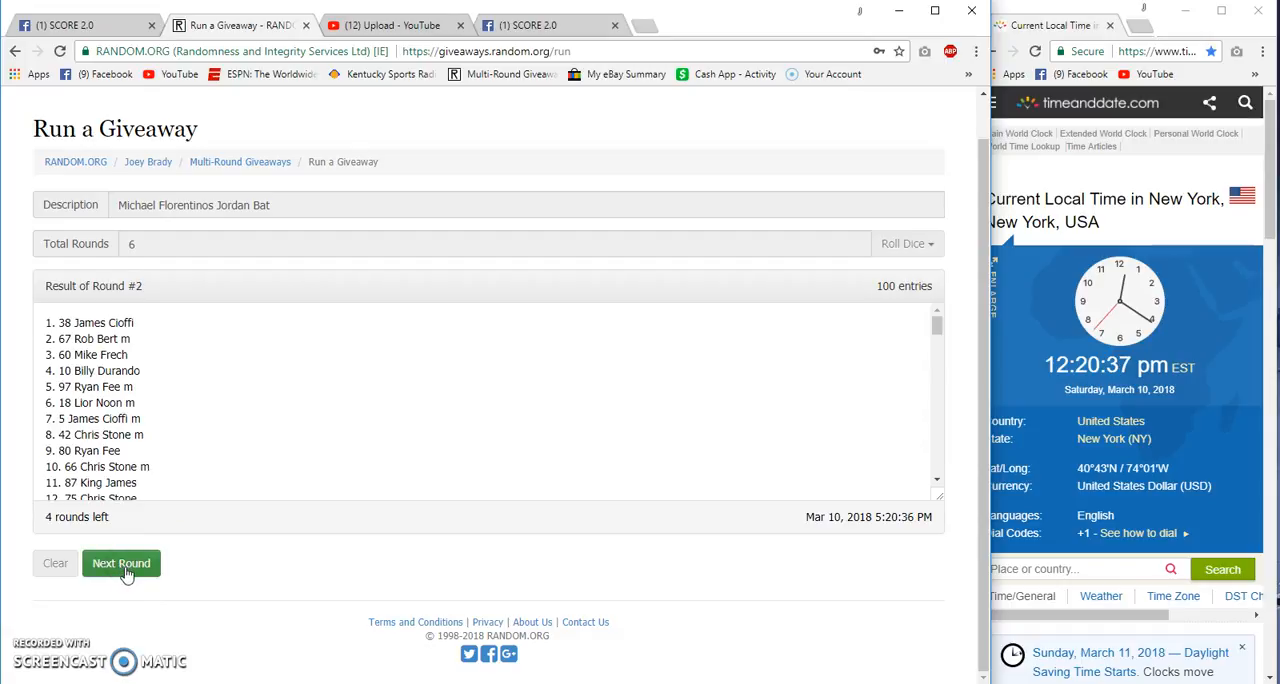
click(120, 564)
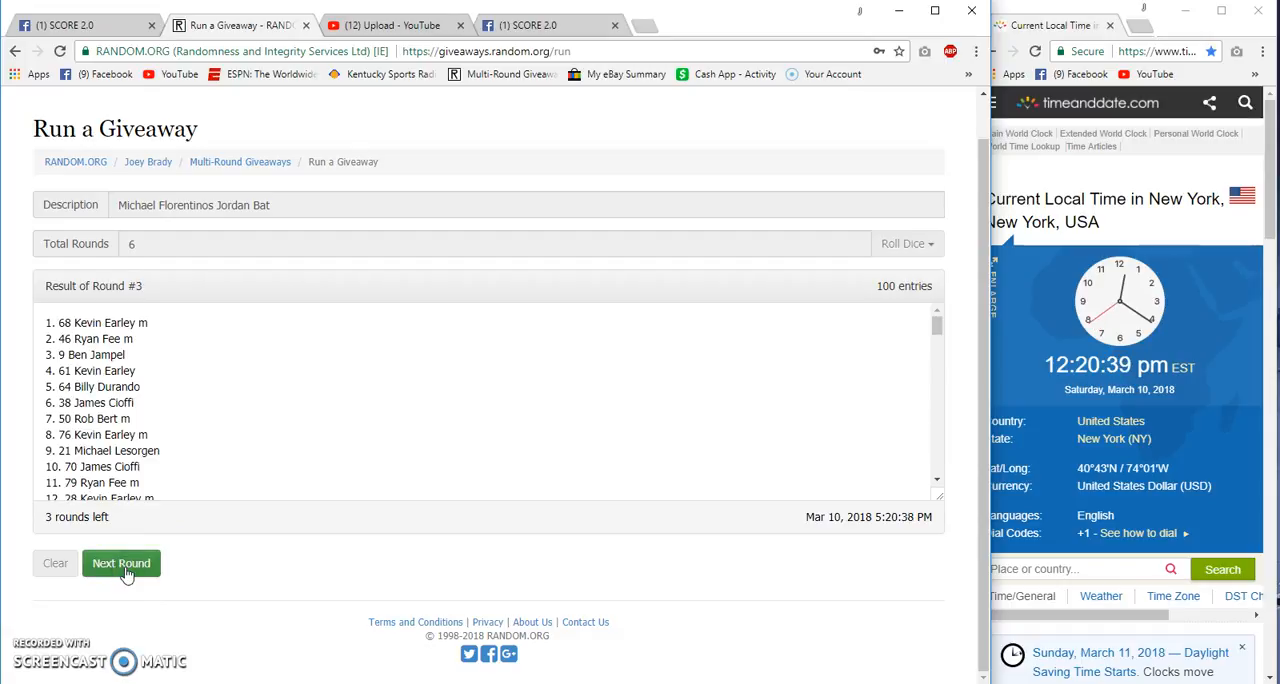
click(120, 564)
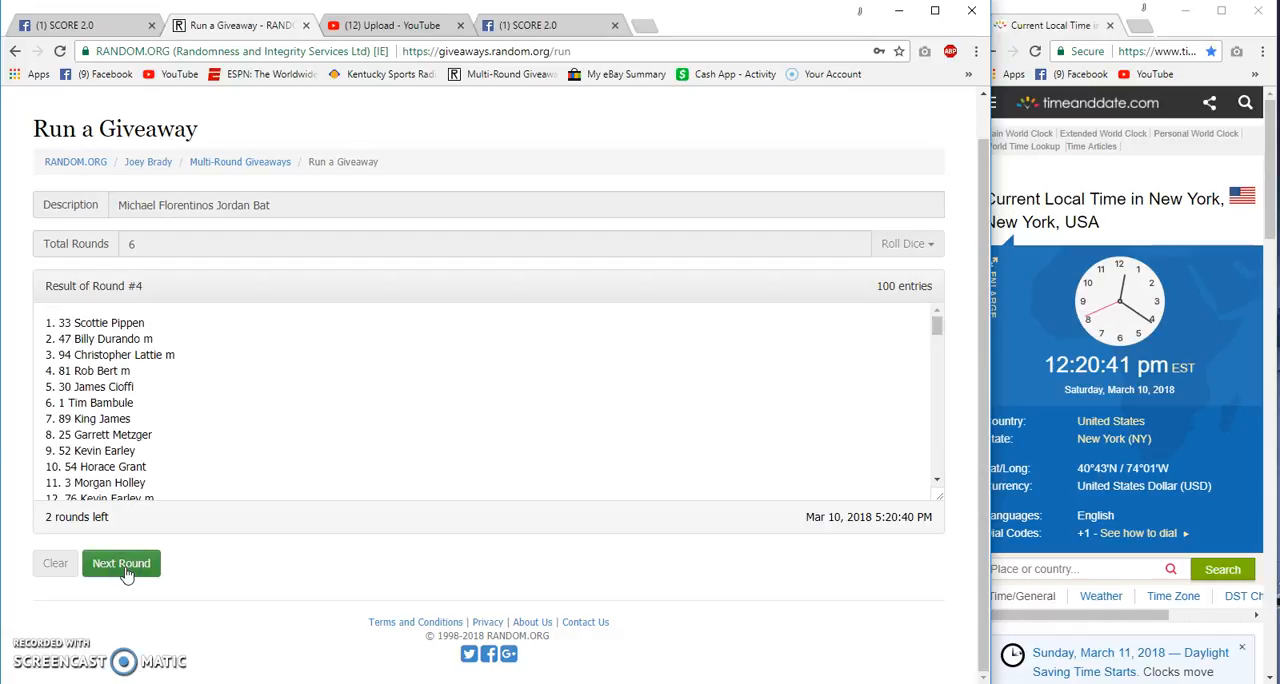
click(120, 564)
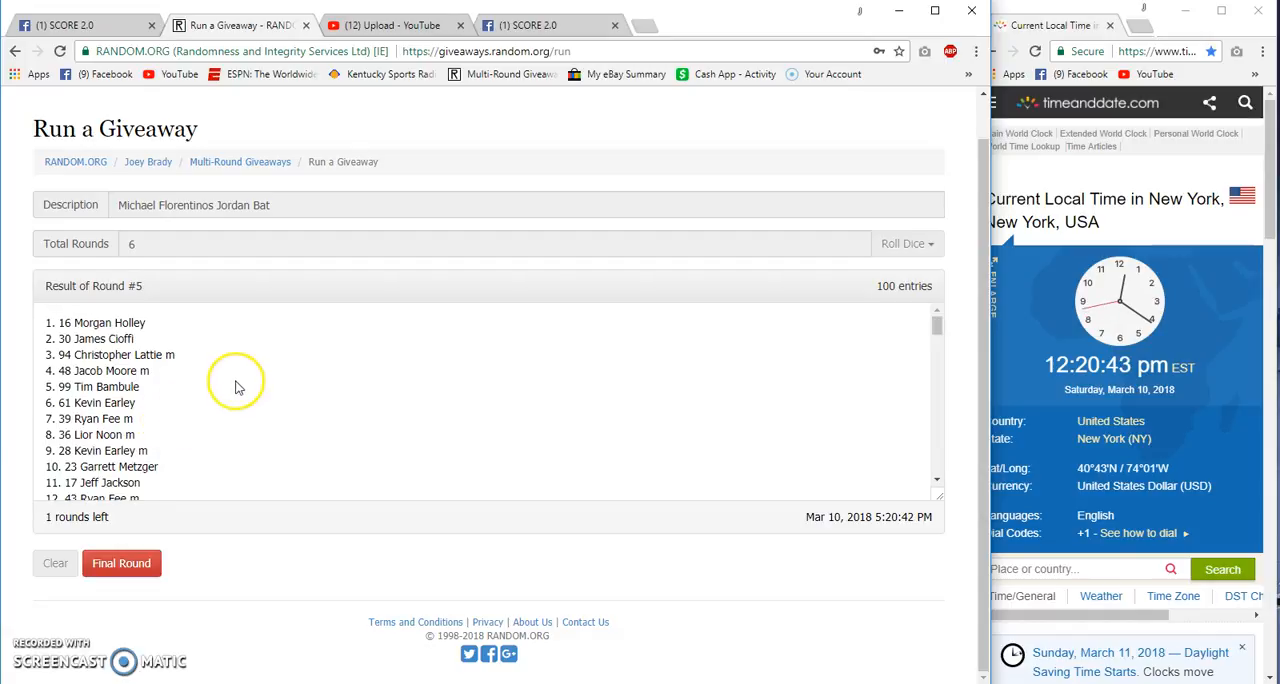
scroll(down, 3)
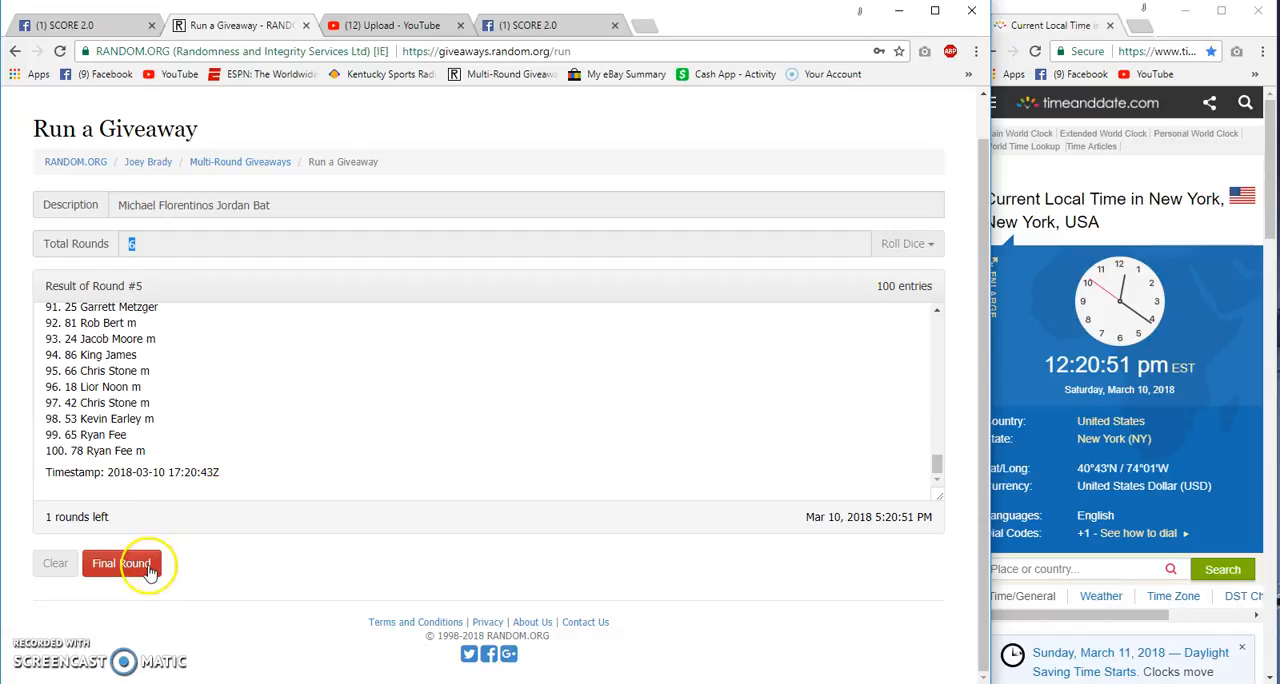
Run the sixth and final round, then start a reply beginning 'Don' on the Facebook raffle post
click(118, 564)
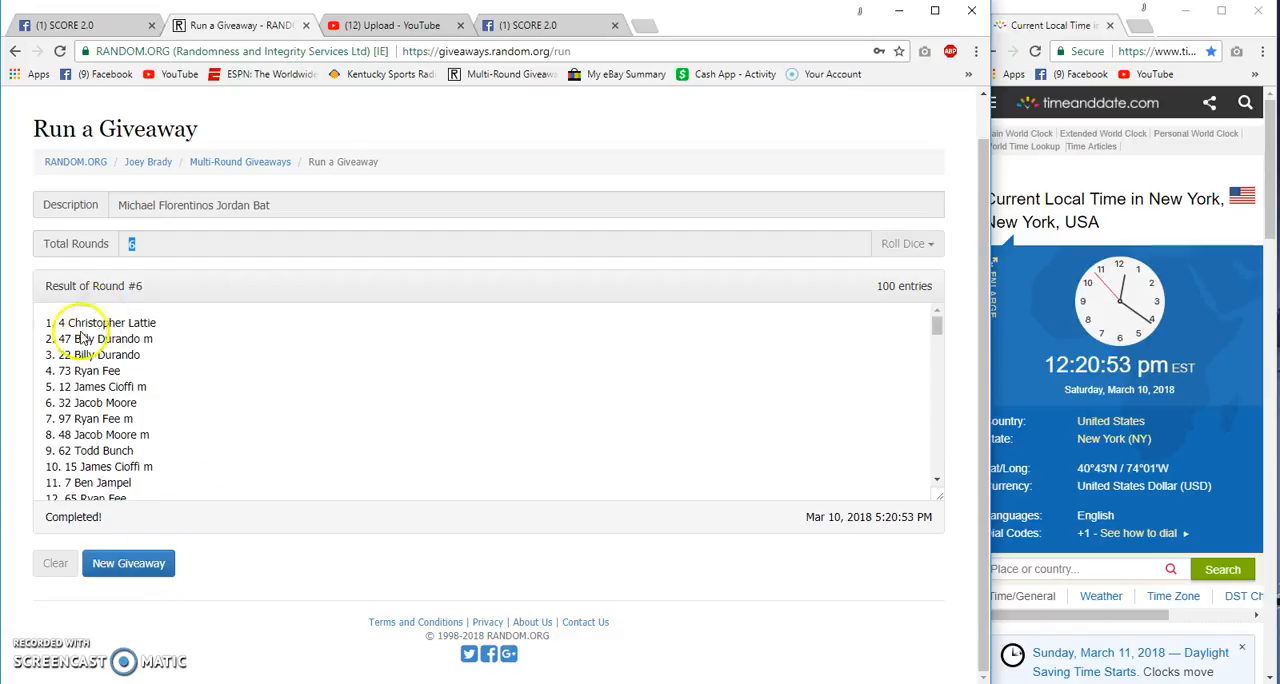
scroll(down, 3)
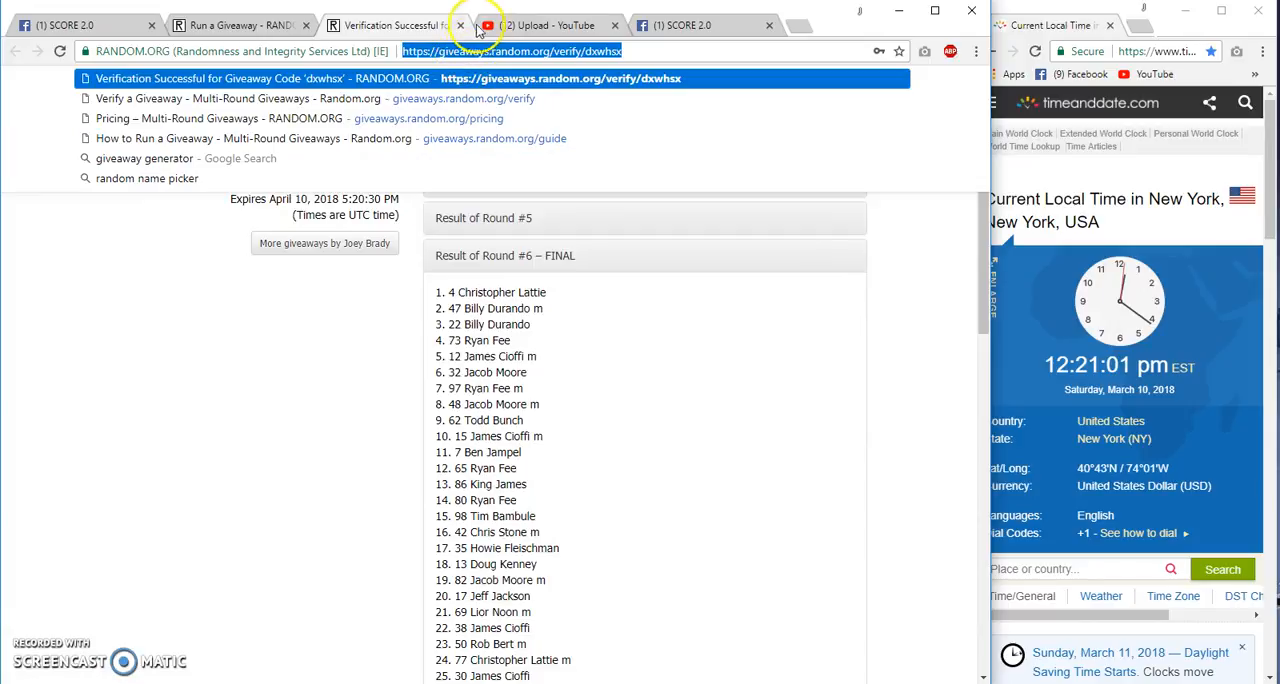
click(70, 16)
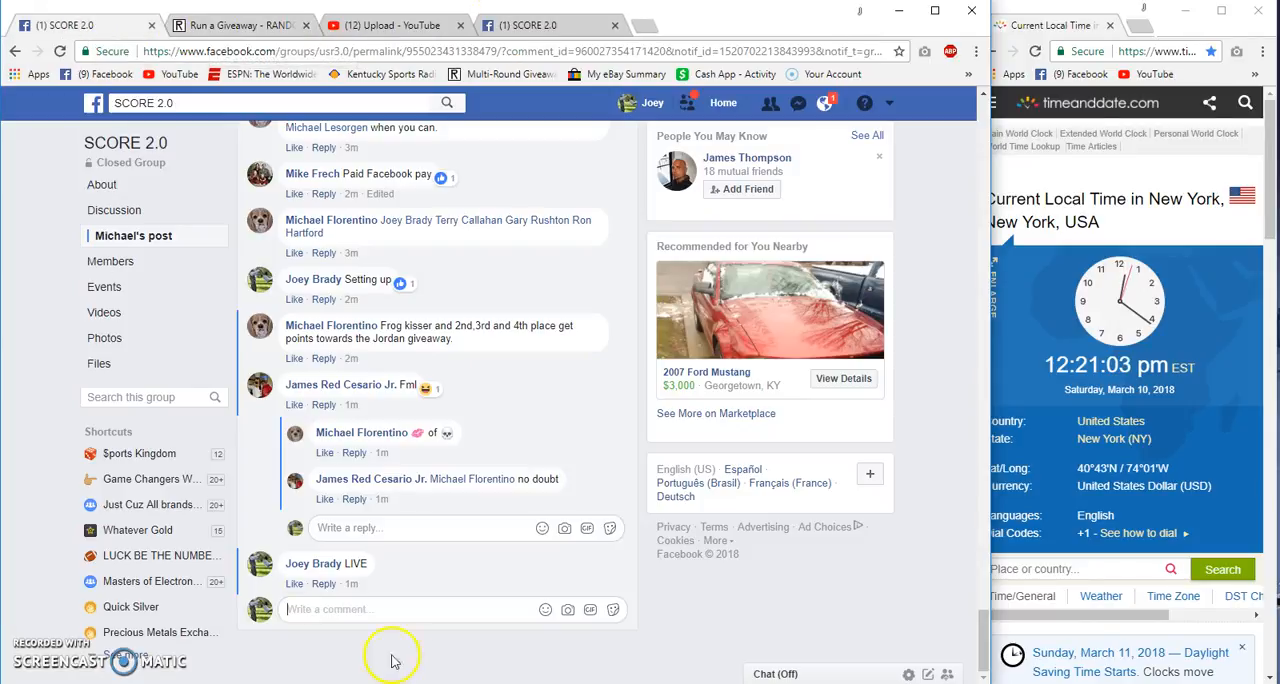
text(Don)
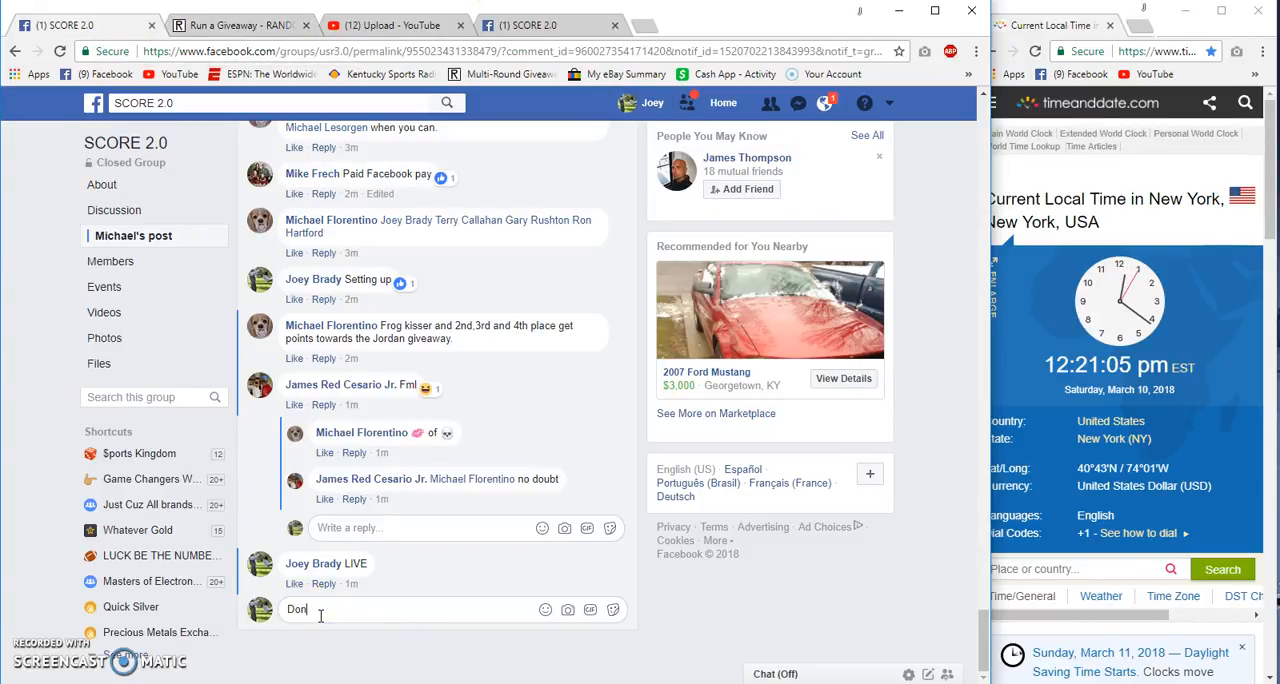